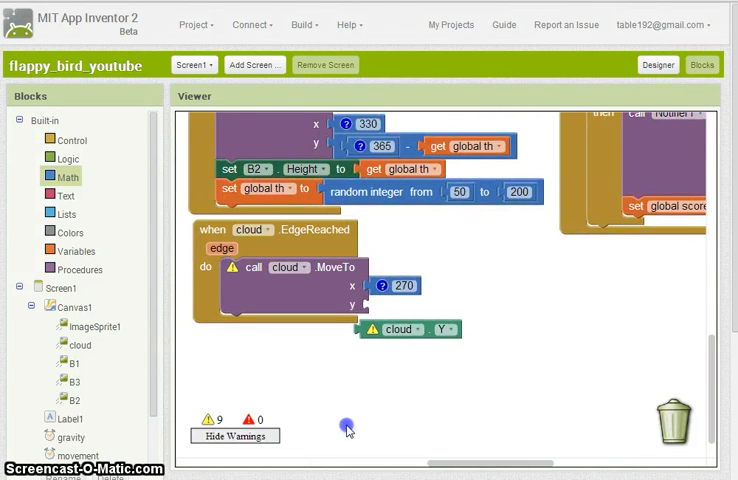
Step: Scroll the Blocks workspace until the when movement.Timer handler and its MoveTo blocks show
{"action": "scroll", "scroll_direction": "up", "scroll_amount": 3}
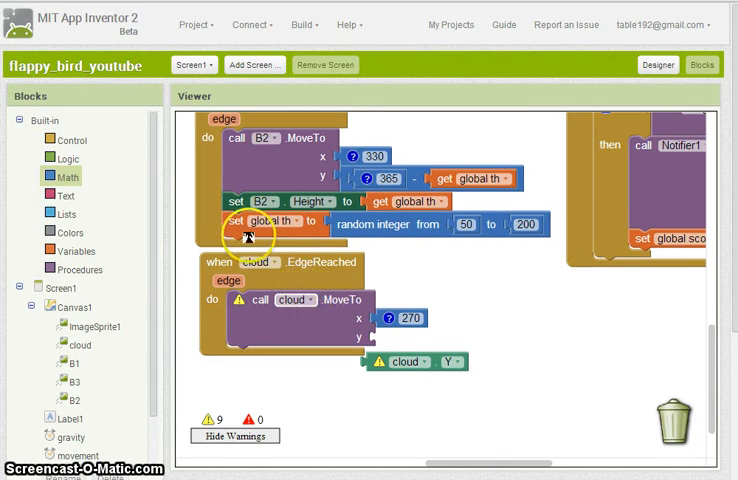
{"action": "left_click_drag", "start_coordinate": [410, 361], "coordinate": [410, 338]}
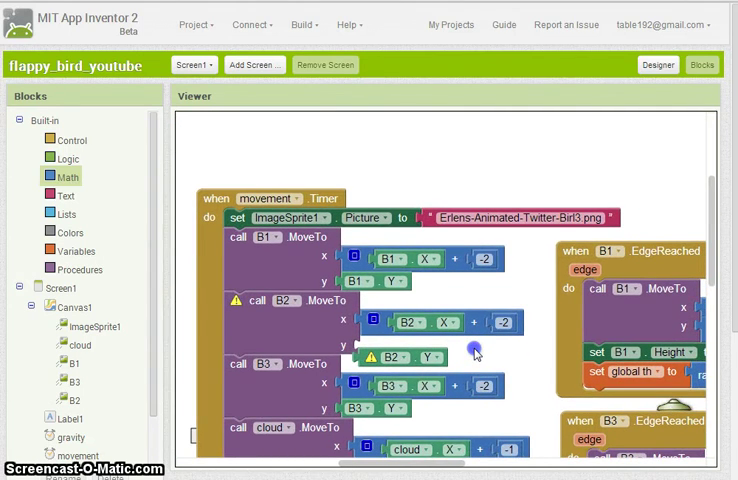
{"action": "mouse_move", "coordinate": [375, 358]}
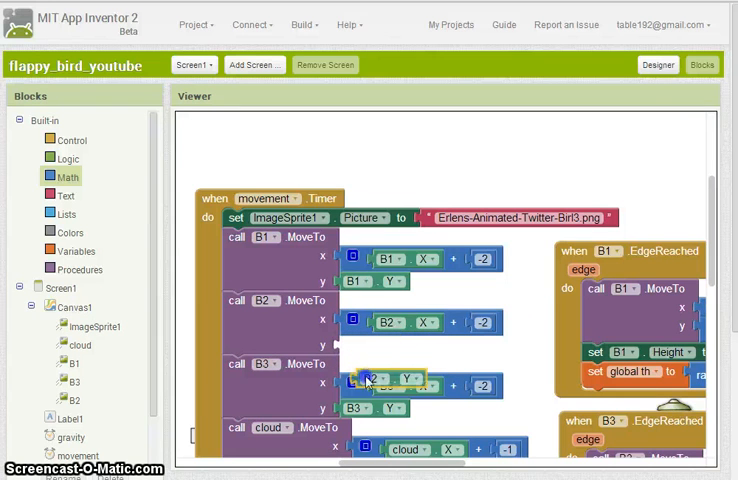
Step: Pull B2.Y out of B2.MoveTo's y socket, discard it, and copy the -2 block
{"action": "left_click_drag", "start_coordinate": [385, 375], "coordinate": [540, 194]}
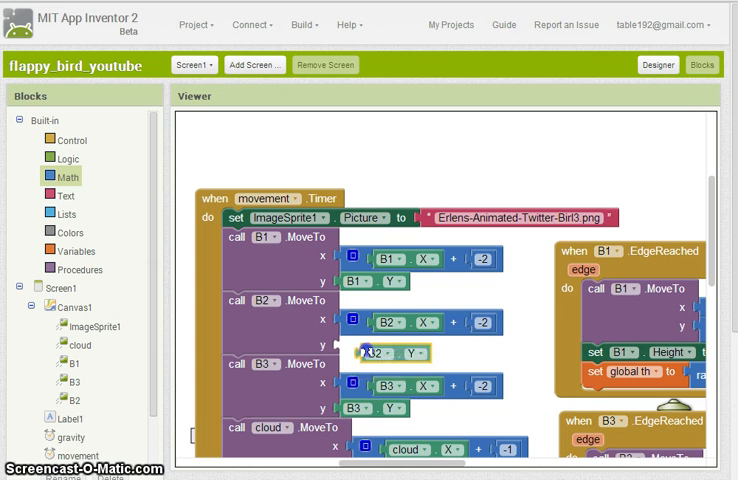
{"action": "left_click_drag", "start_coordinate": [385, 350], "coordinate": [410, 185]}
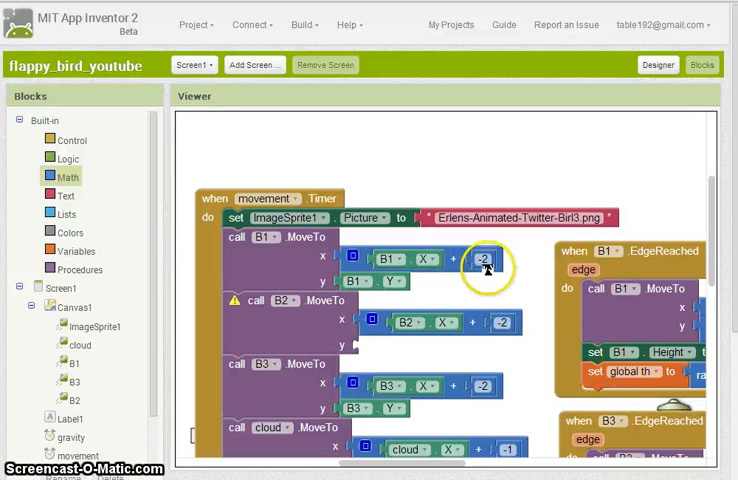
{"action": "right_click", "coordinate": [499, 324]}
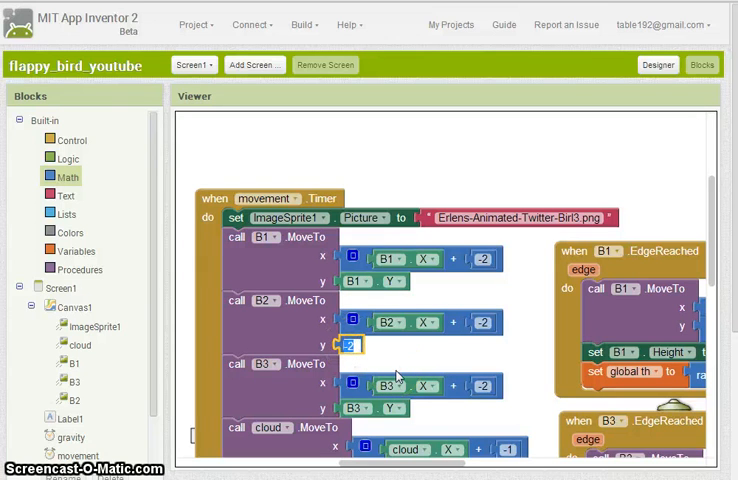
{"action": "mouse_move", "coordinate": [563, 324]}
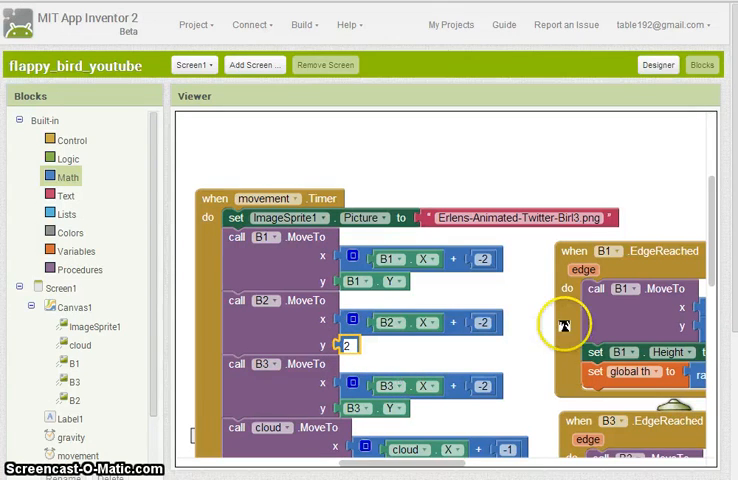
{"action": "scroll", "scroll_direction": "up", "scroll_amount": 3}
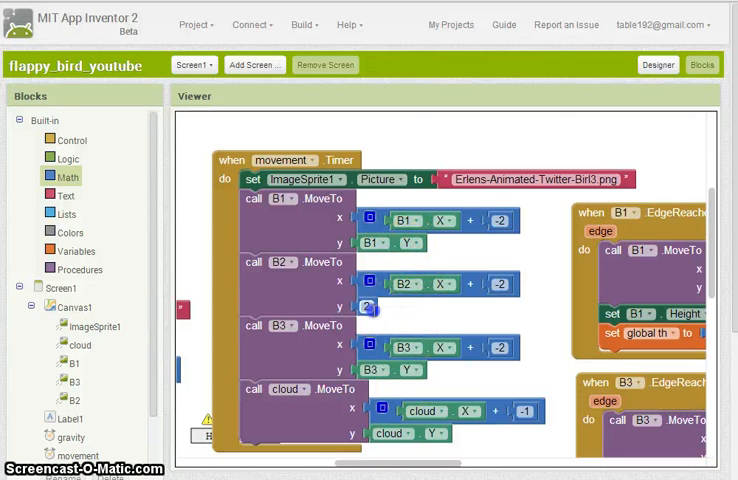
Step: Set B2's y to 2, delete B1.Y, copy B3.Y and delete the stray 2 block
{"action": "left_click", "coordinate": [366, 308]}
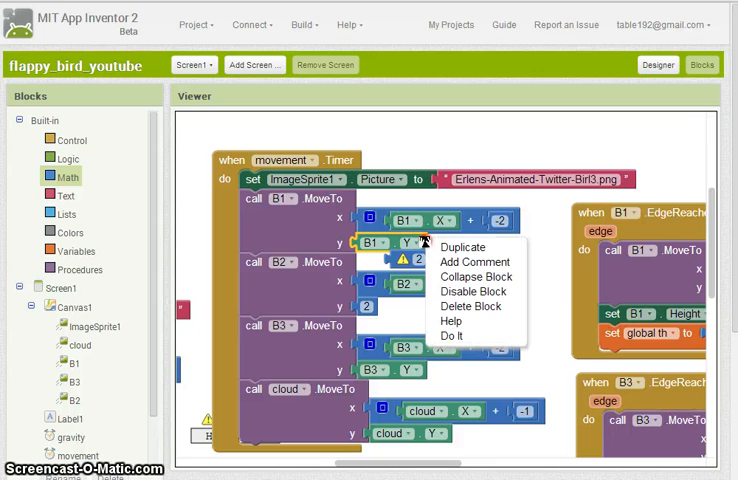
{"action": "mouse_move", "coordinate": [471, 305]}
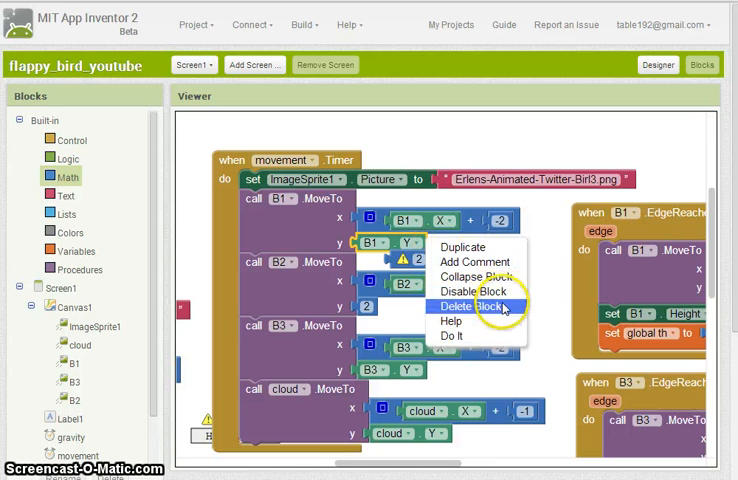
{"action": "left_click", "coordinate": [475, 305]}
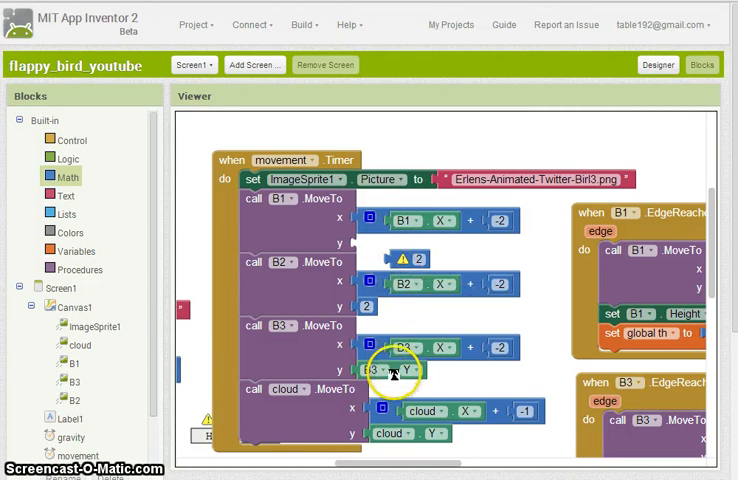
{"action": "right_click", "coordinate": [393, 373]}
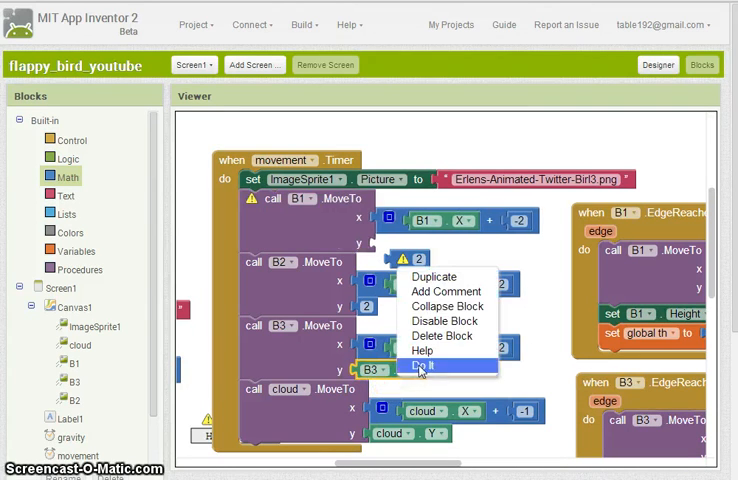
{"action": "mouse_move", "coordinate": [432, 278]}
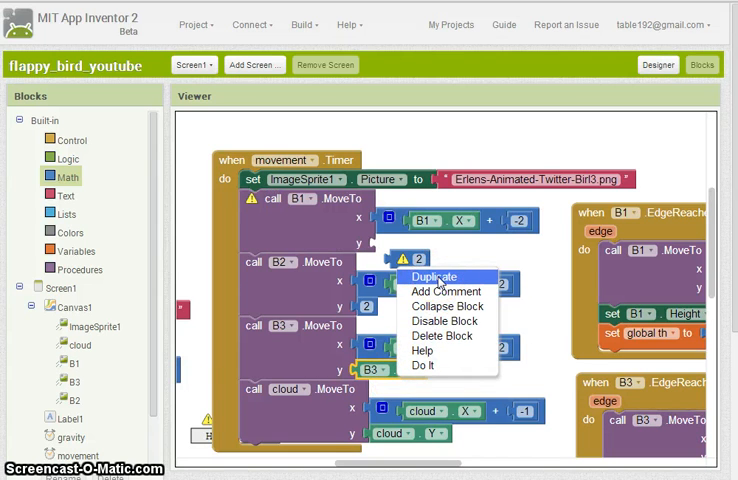
{"action": "left_click", "coordinate": [433, 277]}
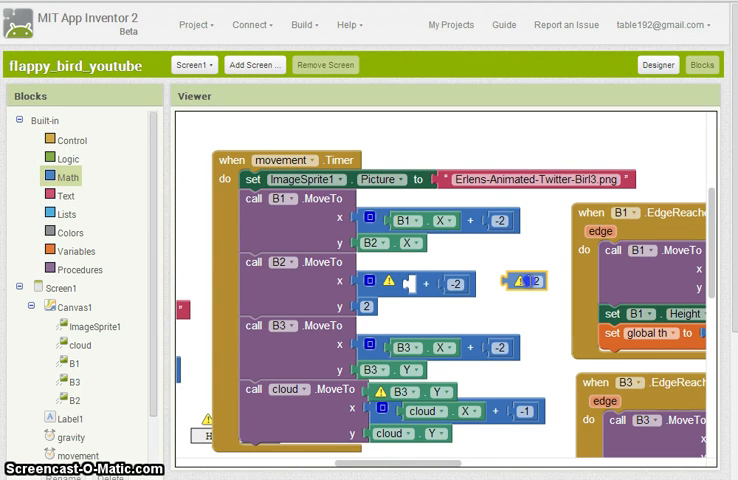
{"action": "right_click", "coordinate": [516, 283]}
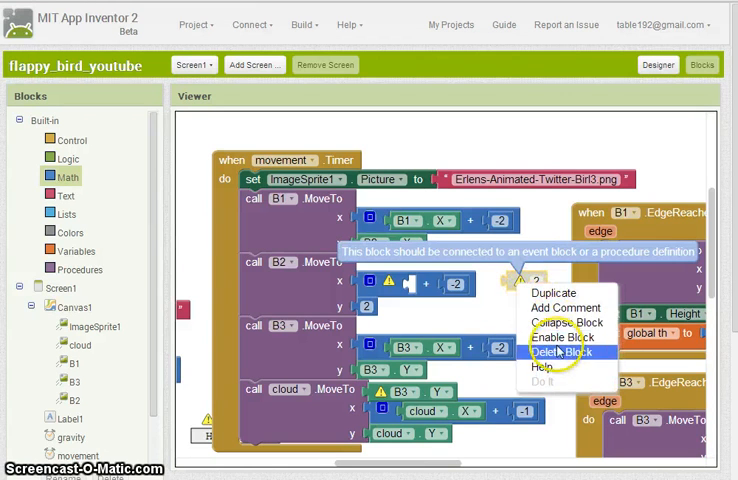
{"action": "left_click", "coordinate": [561, 347]}
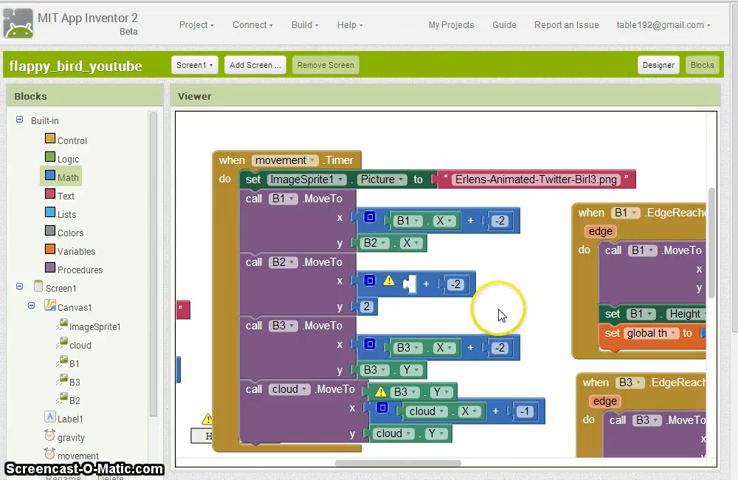
Step: Fill B2's x with a copied B2.X + -2 and make B1's y read B1.Y
{"action": "left_click", "coordinate": [393, 242]}
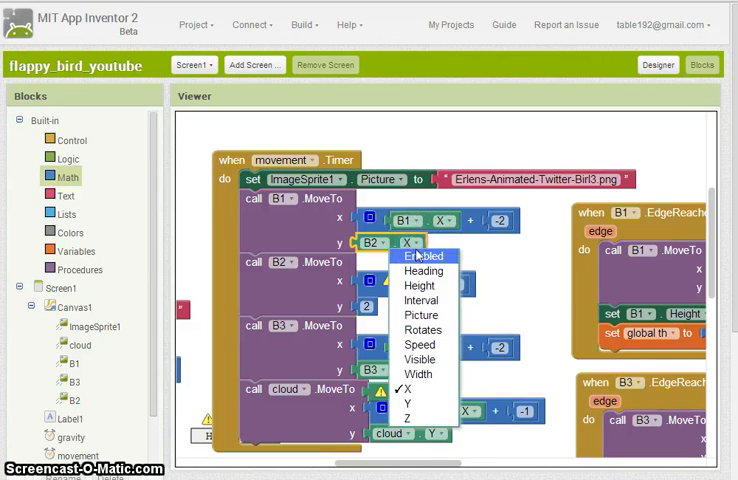
{"action": "left_click", "coordinate": [408, 389]}
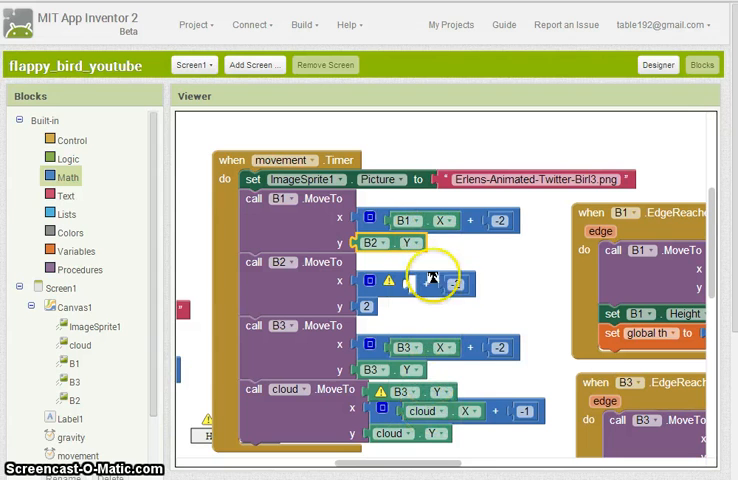
{"action": "left_click", "coordinate": [442, 221]}
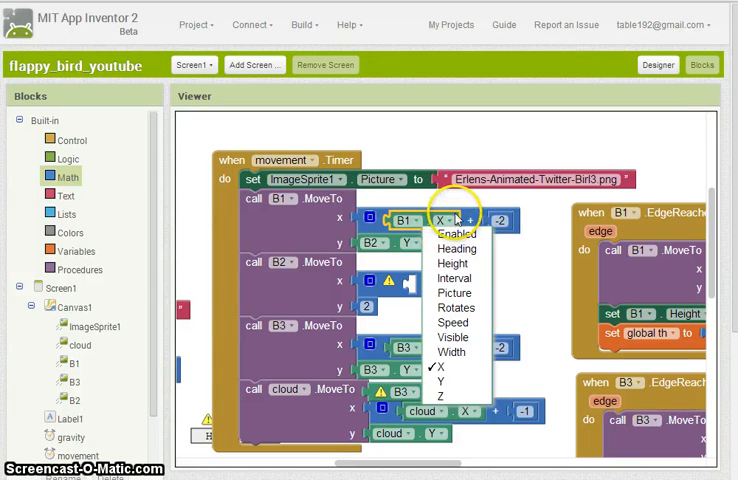
{"action": "right_click", "coordinate": [445, 218]}
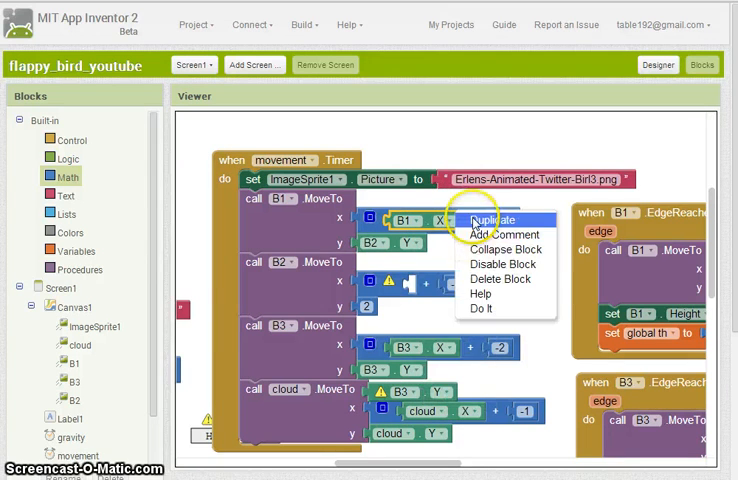
{"action": "left_click", "coordinate": [490, 219]}
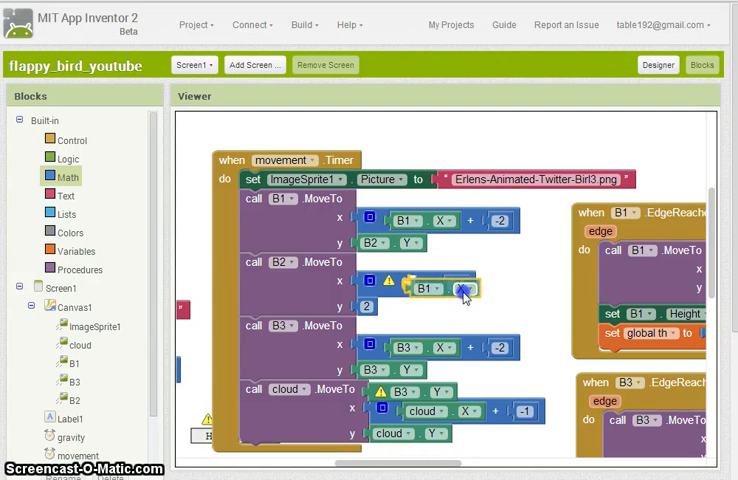
{"action": "left_click", "coordinate": [445, 288]}
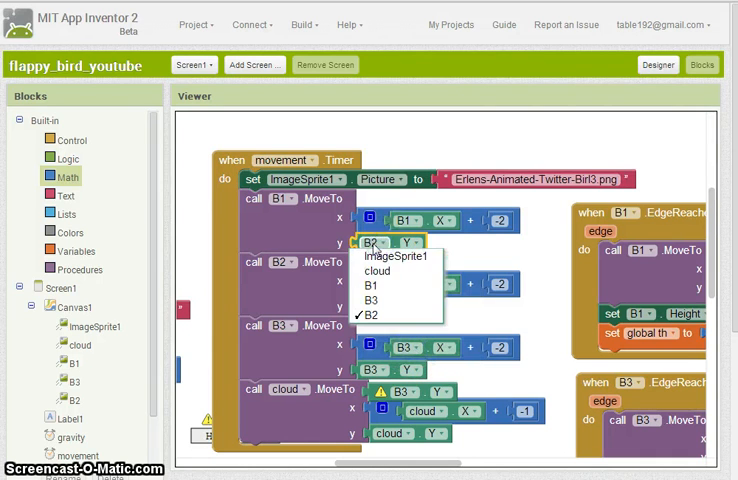
{"action": "left_click", "coordinate": [374, 315]}
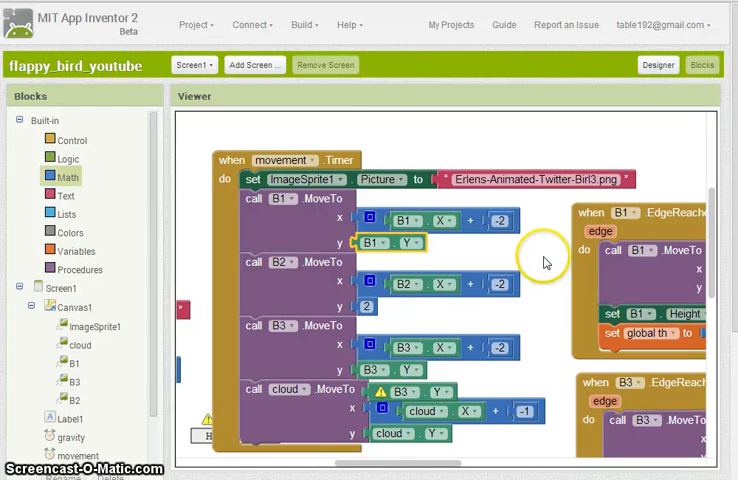
{"action": "mouse_move", "coordinate": [529, 278]}
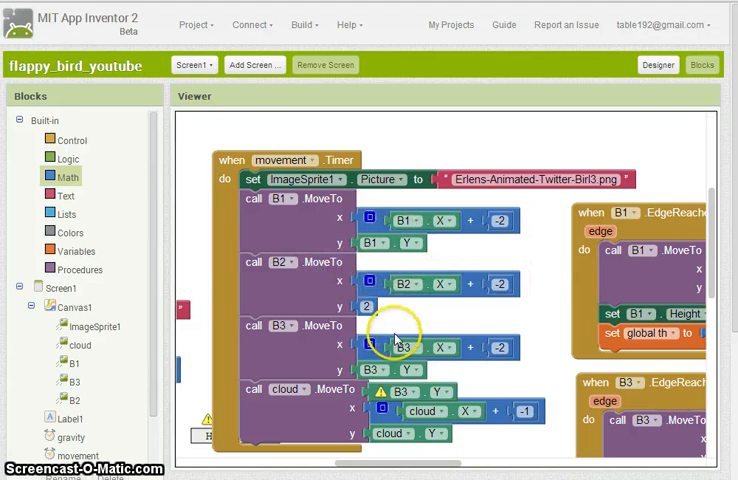
{"action": "scroll", "scroll_direction": "down", "scroll_amount": 3}
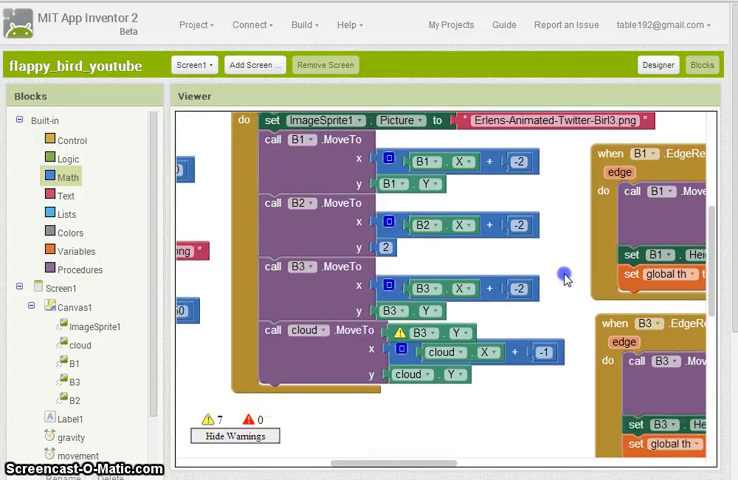
{"action": "scroll", "scroll_direction": "down", "scroll_amount": 3}
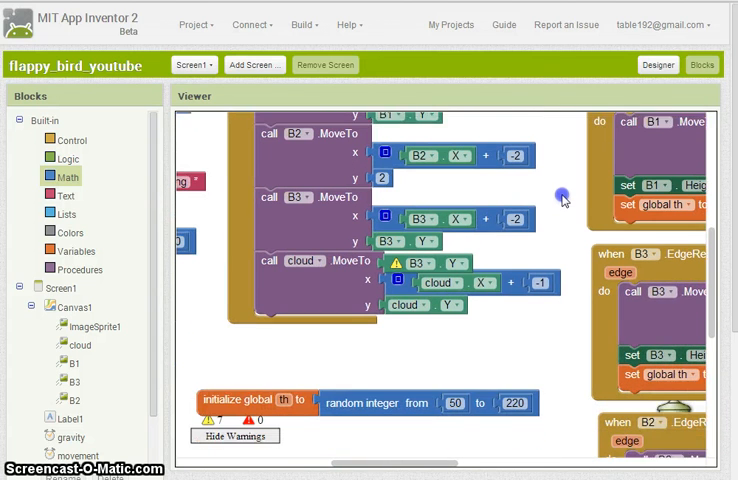
{"action": "scroll", "scroll_direction": "up", "scroll_amount": 3}
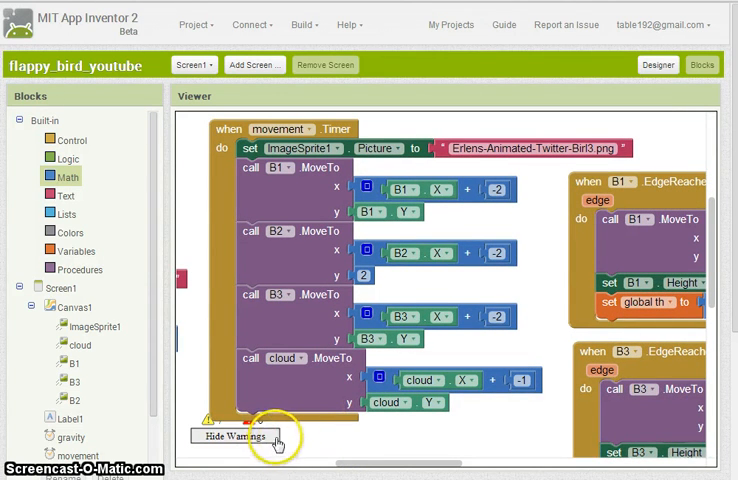
{"action": "mouse_move", "coordinate": [536, 188]}
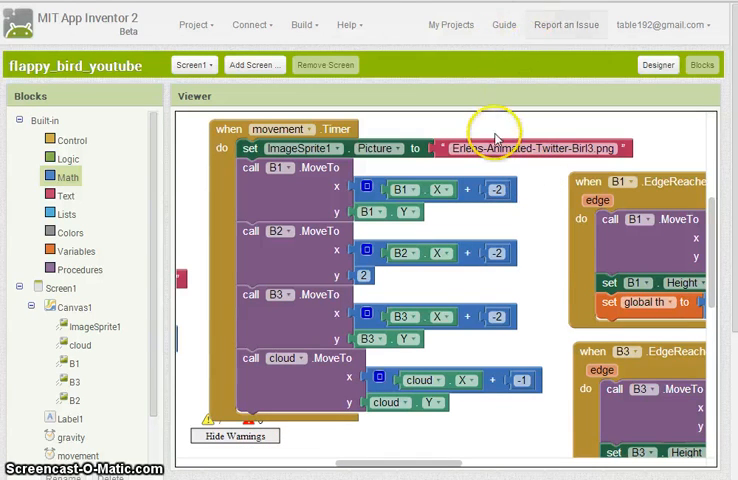
{"action": "mouse_move", "coordinate": [535, 181]}
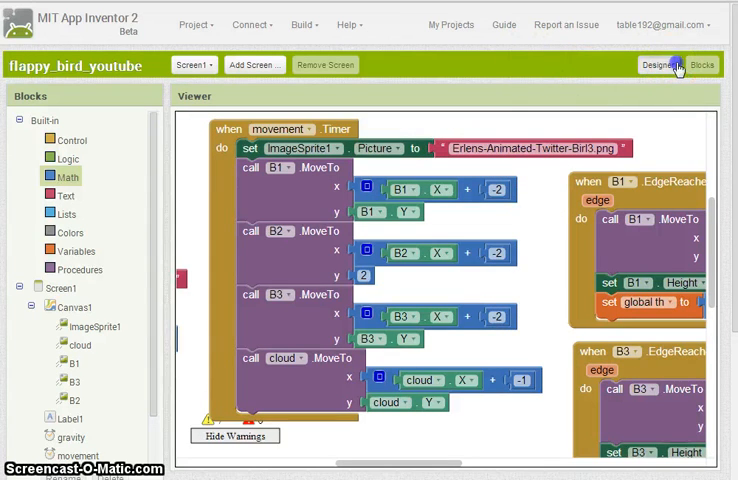
Step: Select Canvas1 in the Designer and change its Width from 335 to 350 pixels
{"action": "left_click", "coordinate": [659, 65]}
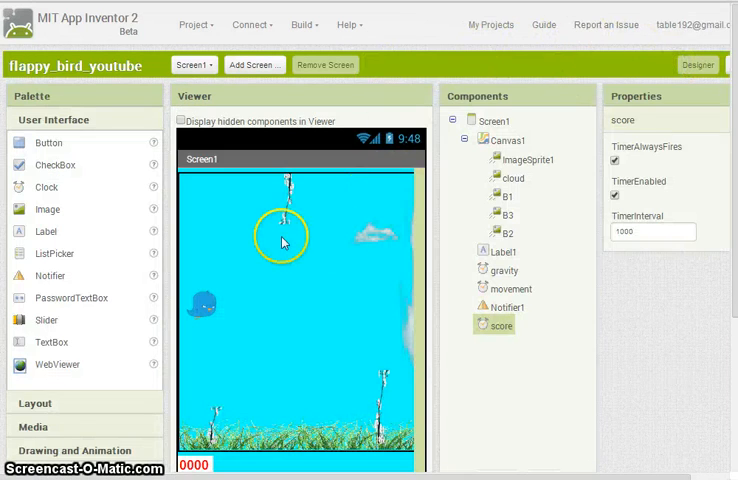
{"action": "left_click", "coordinate": [507, 139]}
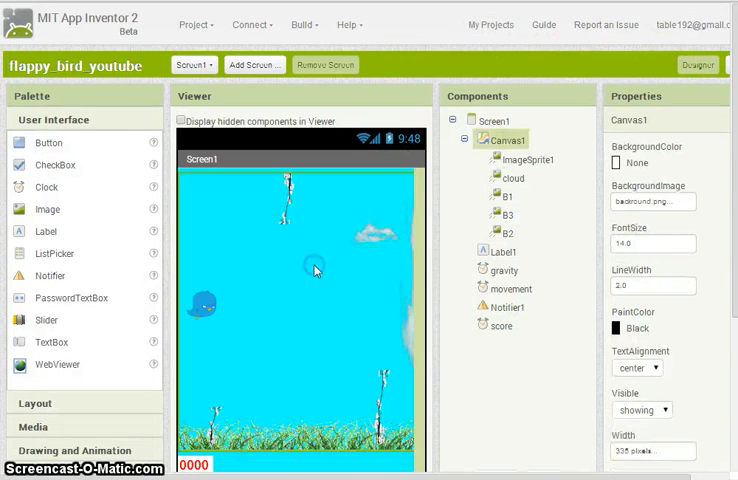
{"action": "left_click", "coordinate": [499, 326]}
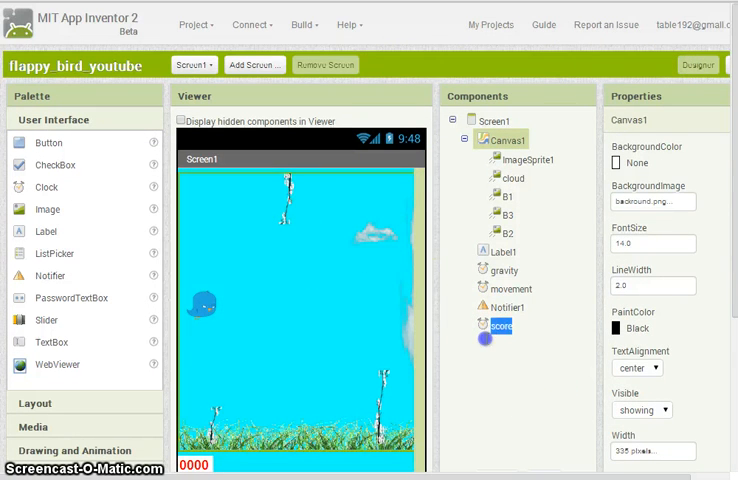
{"action": "scroll", "scroll_direction": "down", "scroll_amount": 3}
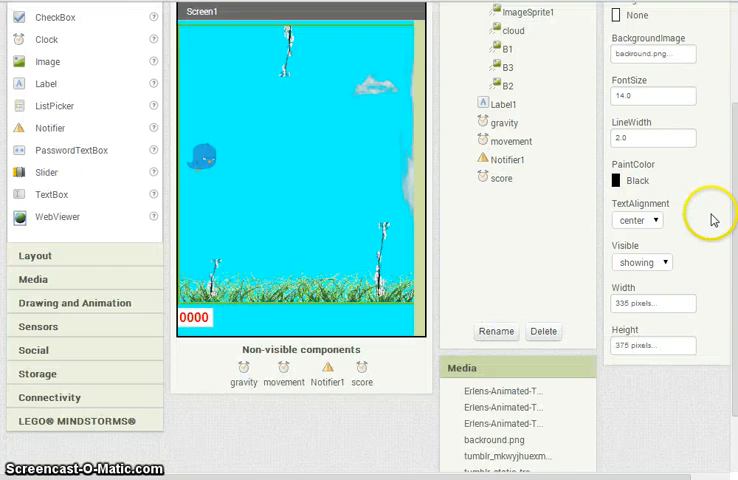
{"action": "left_click", "coordinate": [651, 303]}
{"action": "type", "text": "360"}
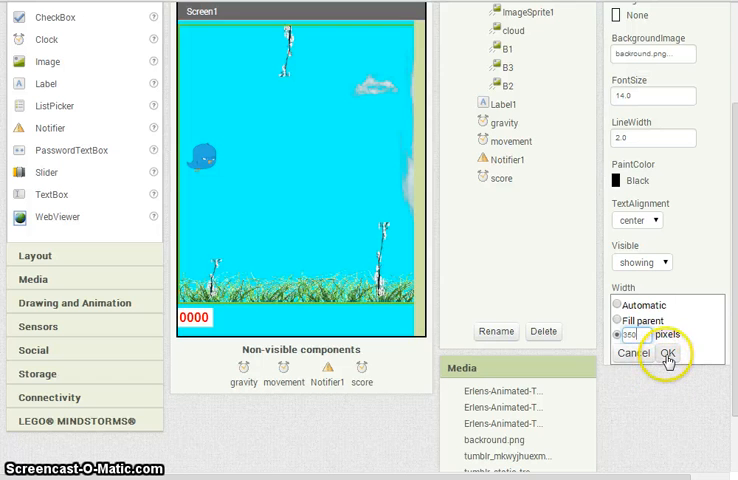
{"action": "left_click", "coordinate": [671, 353]}
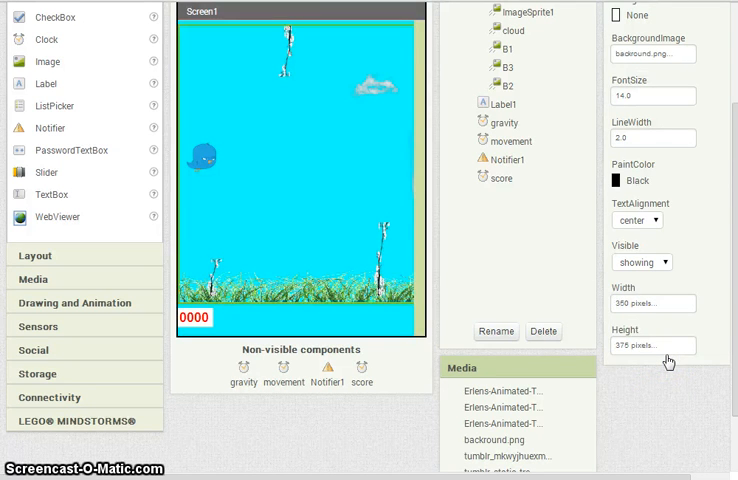
{"action": "mouse_move", "coordinate": [690, 402]}
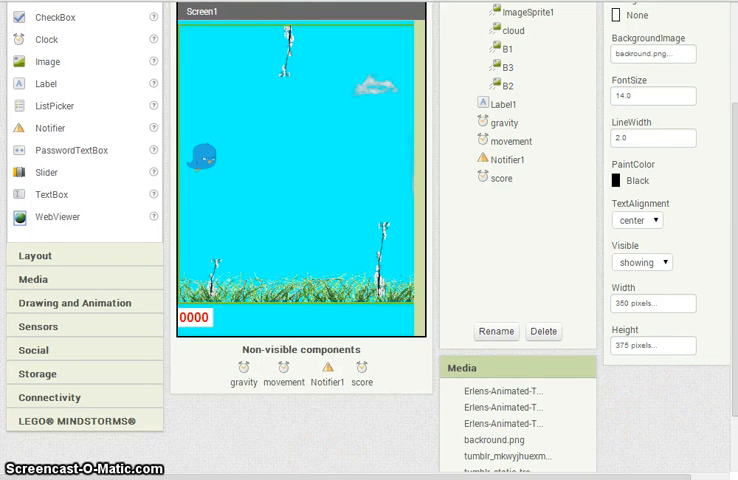
{"action": "mouse_move", "coordinate": [262, 458]}
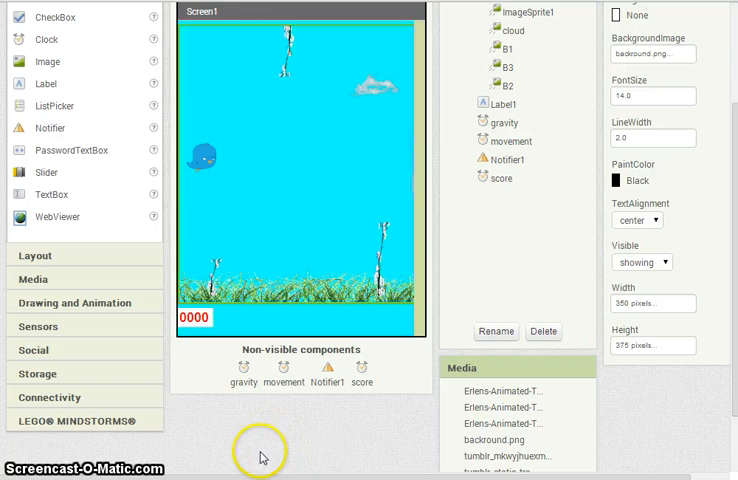
Step: Switch to Blocks and scroll to the gravity.Timer, Canvas1.Touched and Screen1.Initialize handlers
{"action": "left_click", "coordinate": [701, 64]}
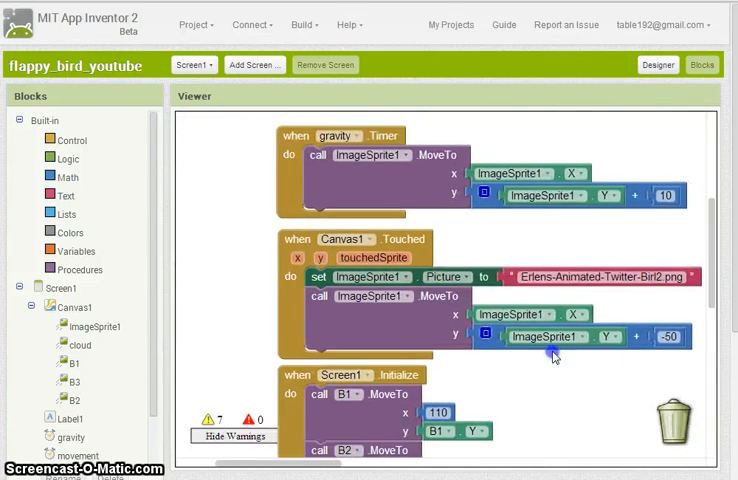
{"action": "scroll", "scroll_direction": "down", "scroll_amount": 3}
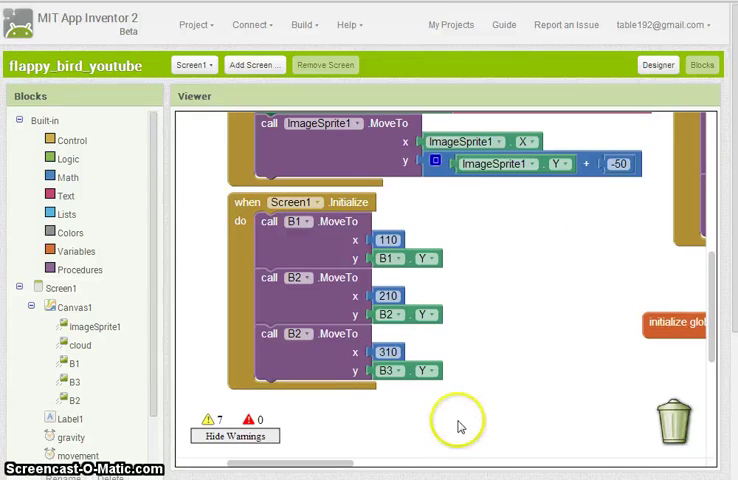